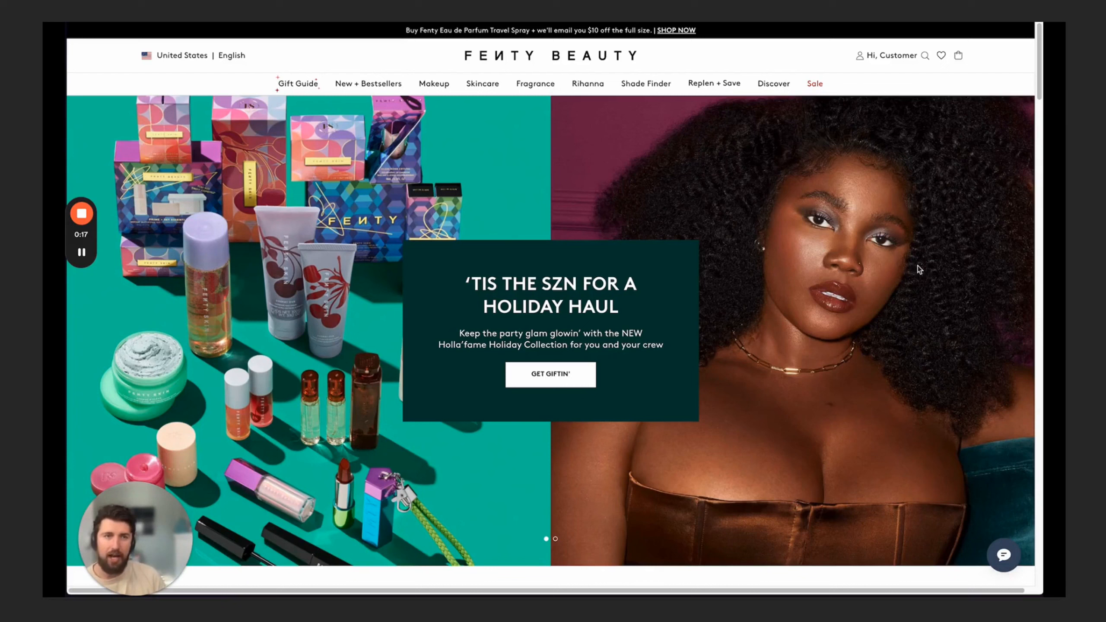
pyautogui.moveTo(926, 217)
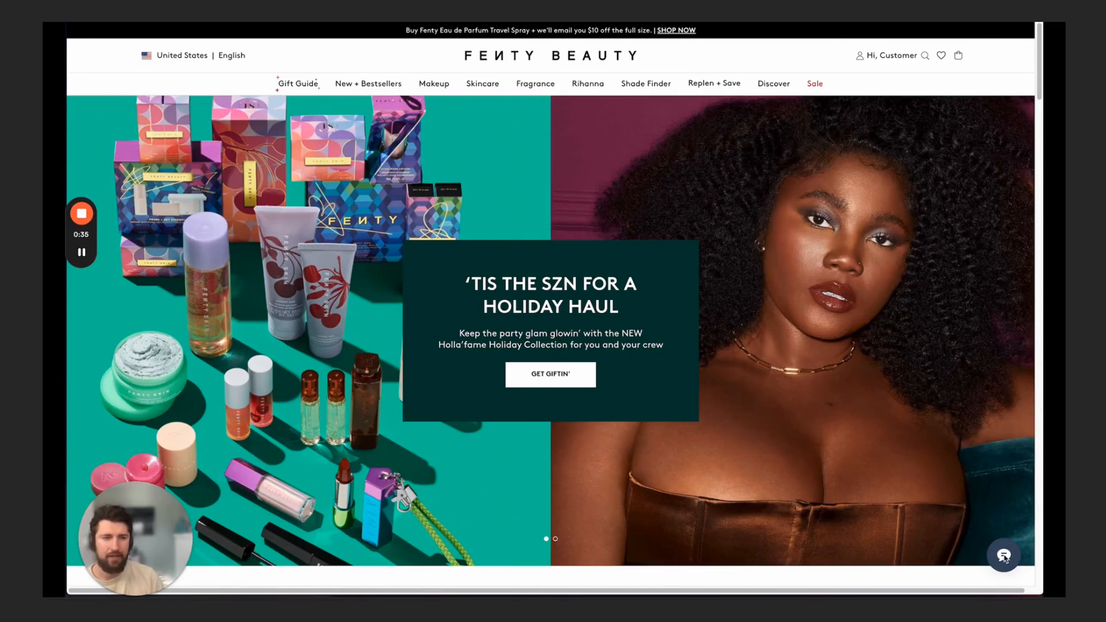
# - Launch the Fenty Beauty chat assistant so it shows the VIP welcome and action buttons
pyautogui.click(1002, 554)
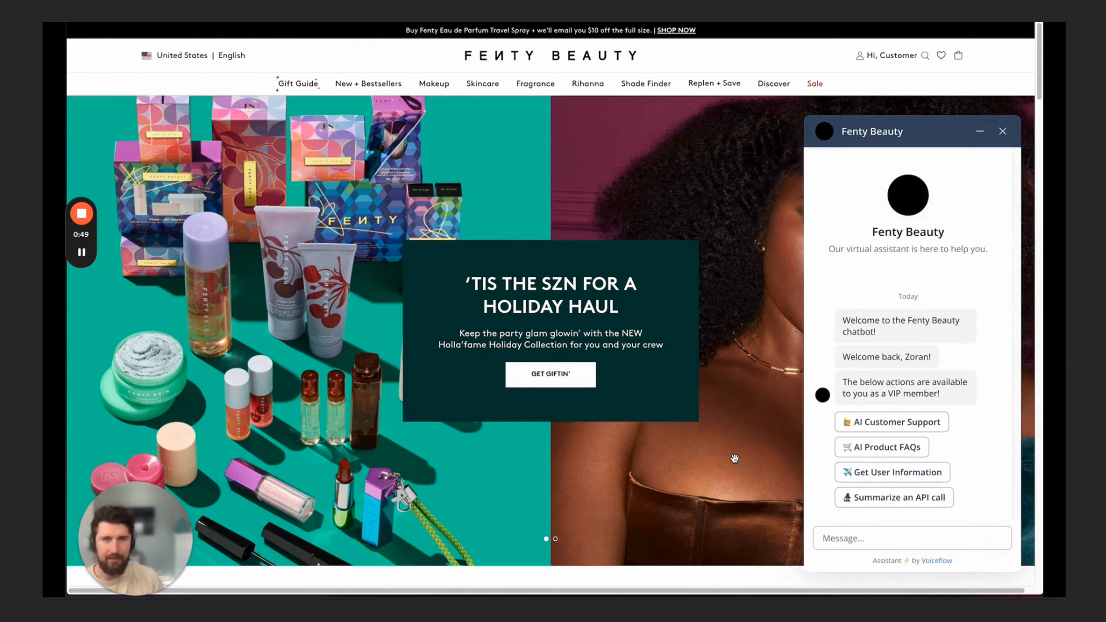
pyautogui.moveTo(183, 237)
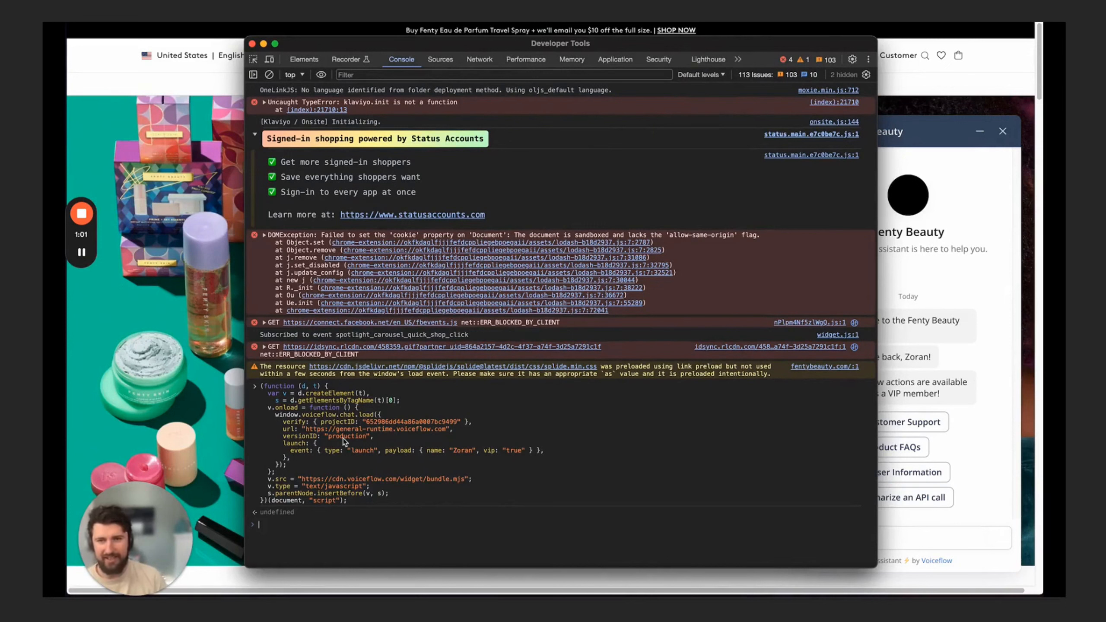
pyautogui.moveTo(374, 428)
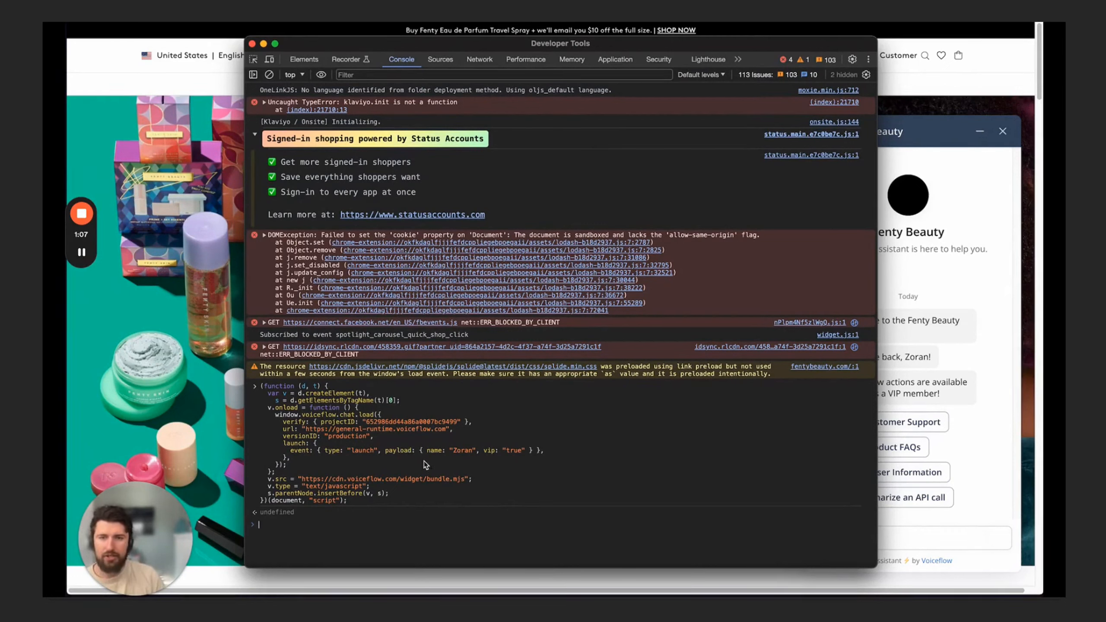
pyautogui.moveTo(436, 456)
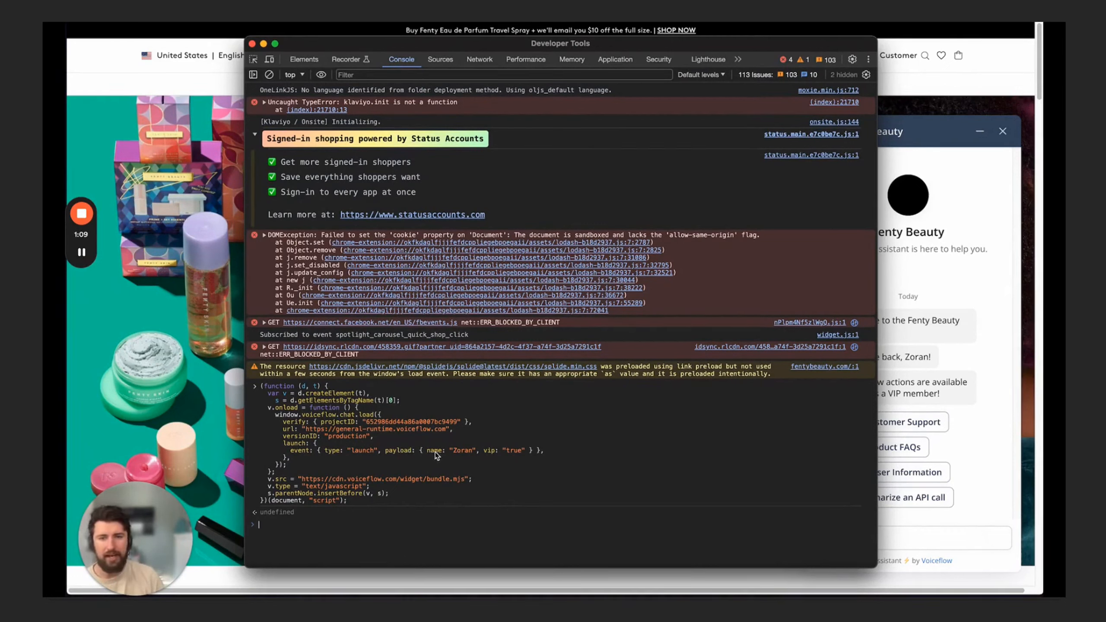
pyautogui.moveTo(498, 450)
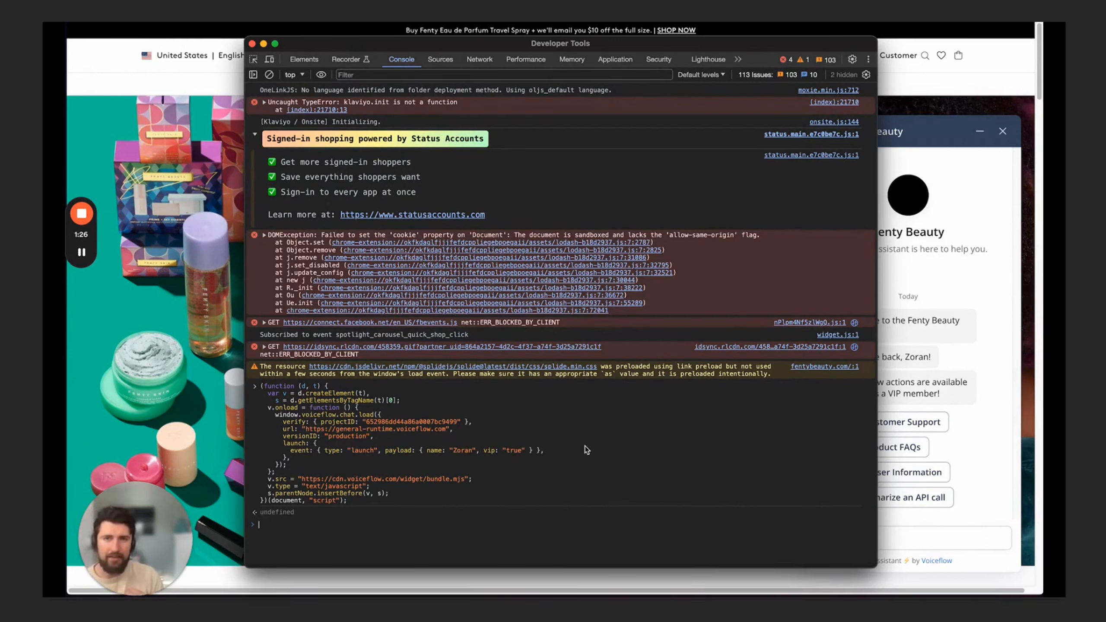
# - Switch to the Fenty Beauty Store project's design canvas showing the VIP welcome flow
pyautogui.click(251, 43)
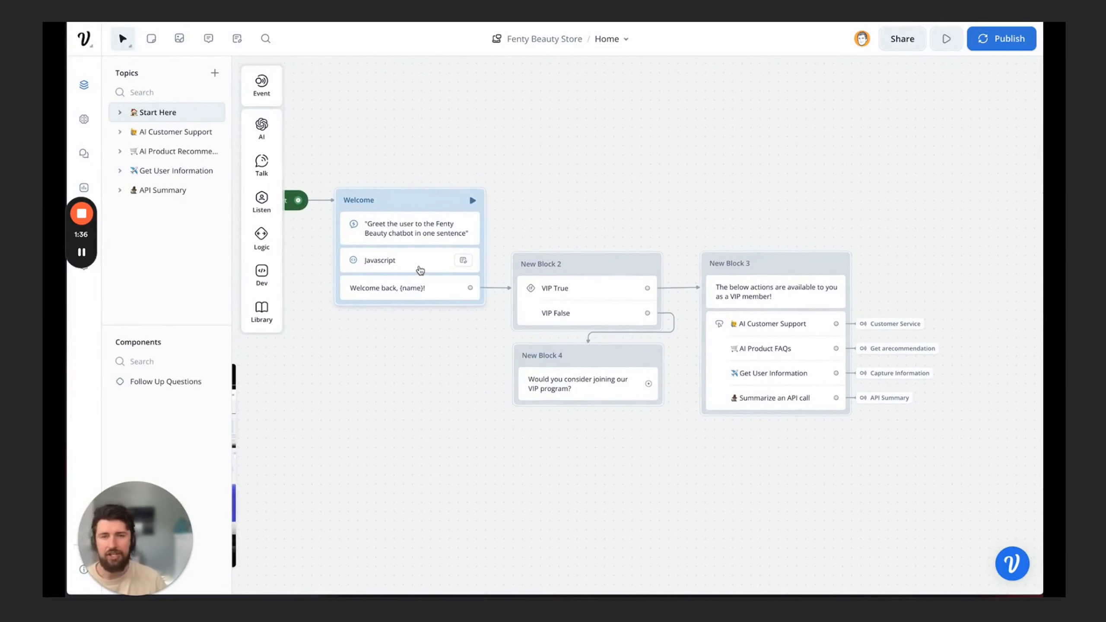
pyautogui.click(380, 259)
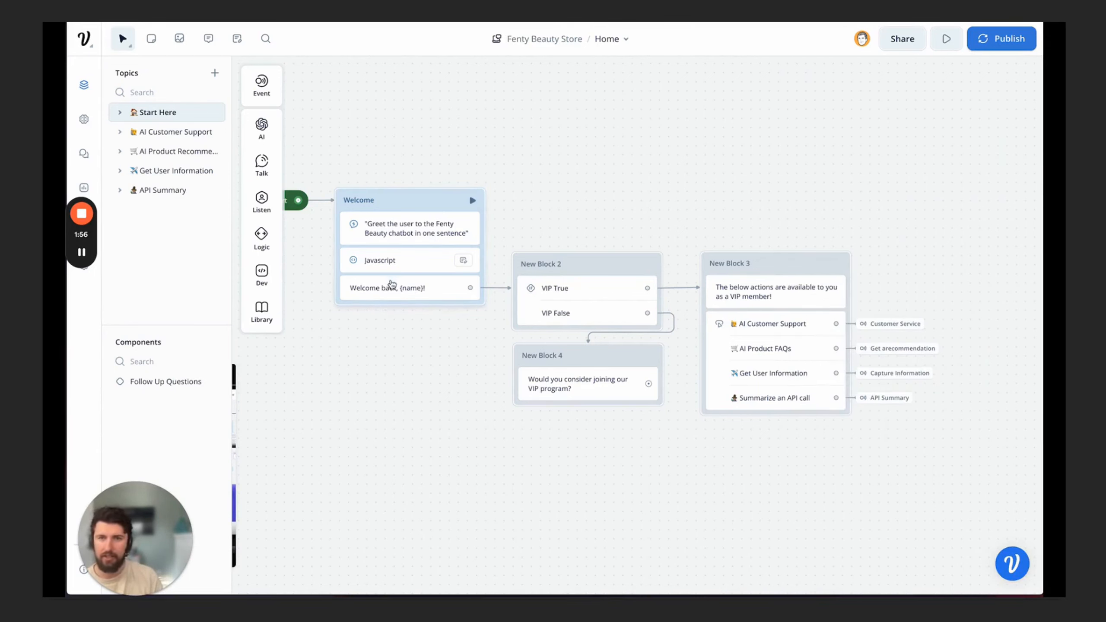
# - Review the Welcome back and VIP actions messages, then open 'Would you consider joining our VIP program?' for editing
pyautogui.click(387, 287)
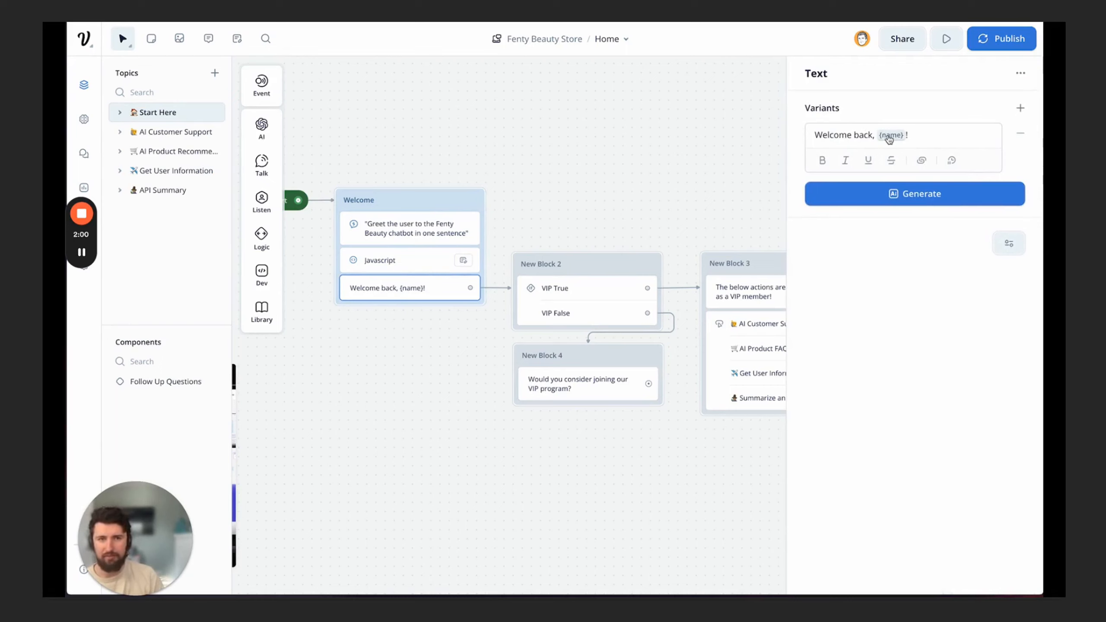
pyautogui.click(586, 300)
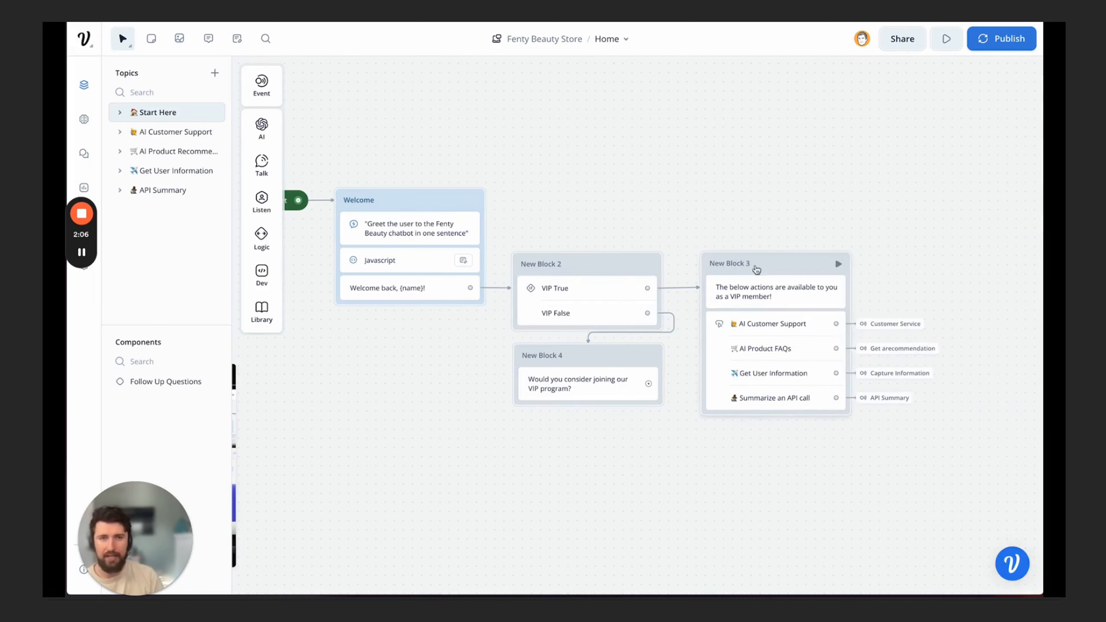
pyautogui.click(774, 291)
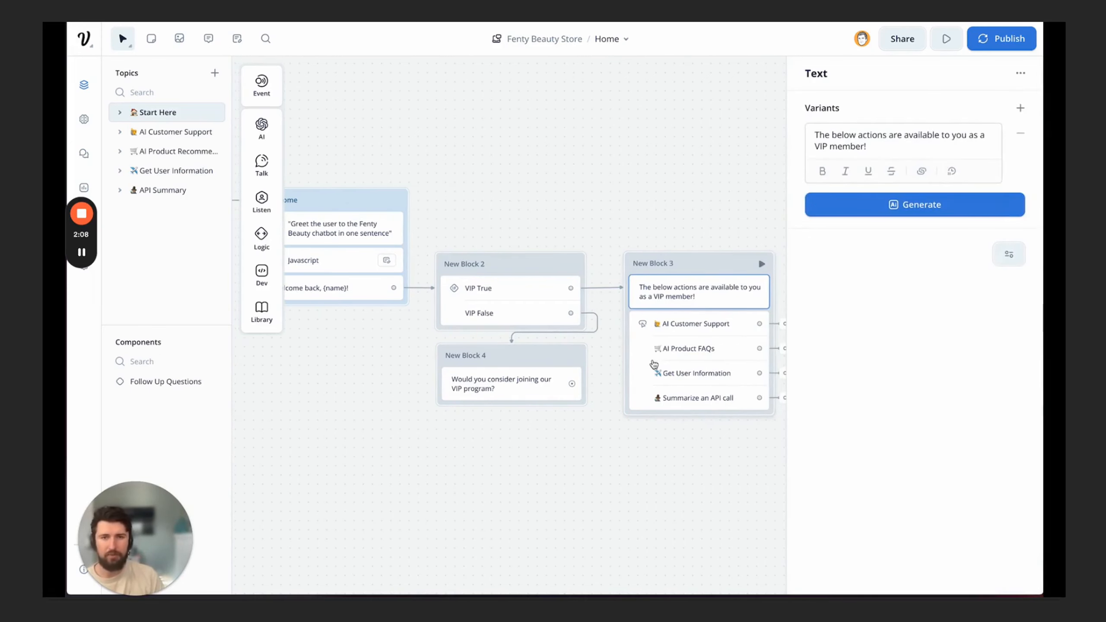
pyautogui.click(511, 384)
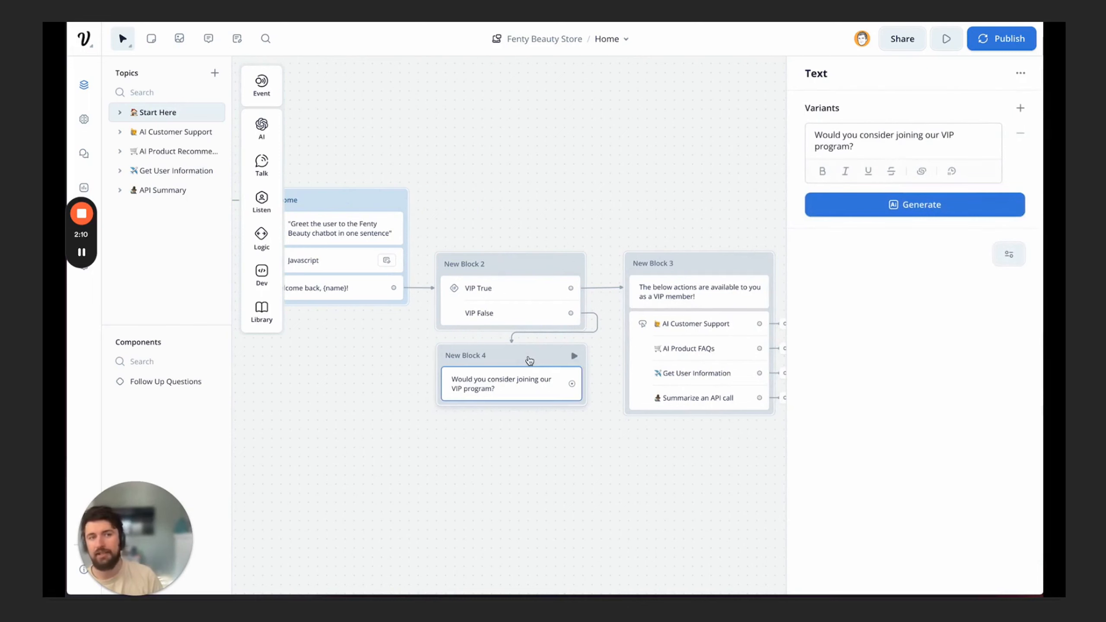
pyautogui.moveTo(484, 252)
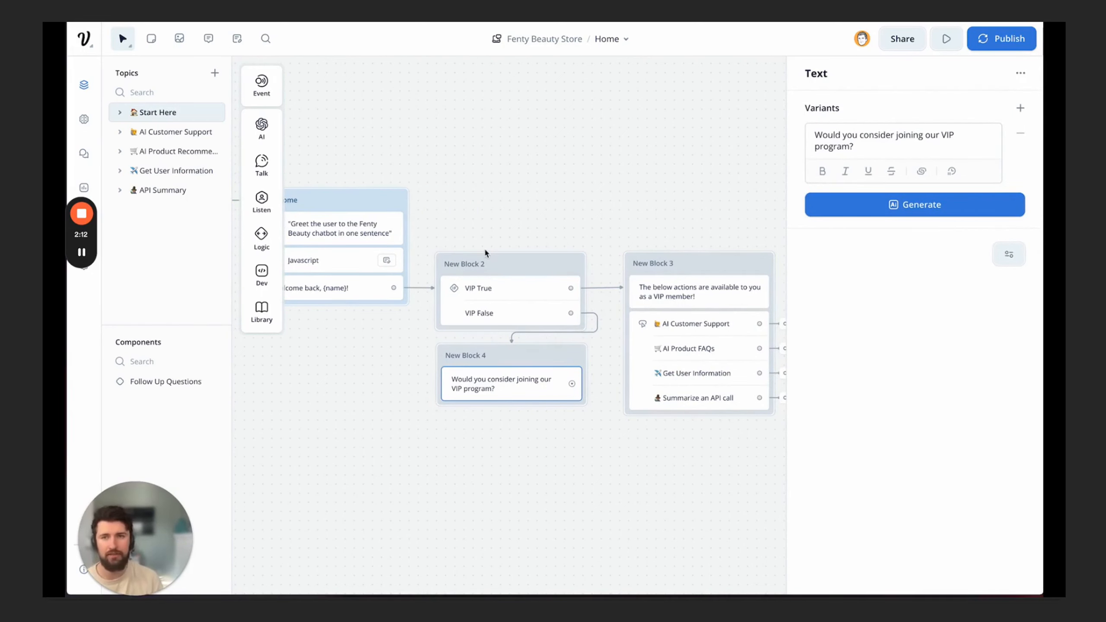